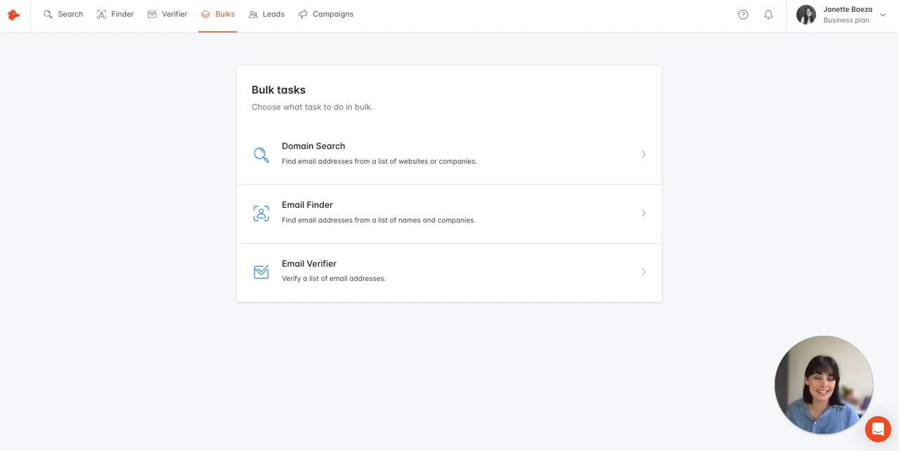
pyautogui.moveTo(792, 247)
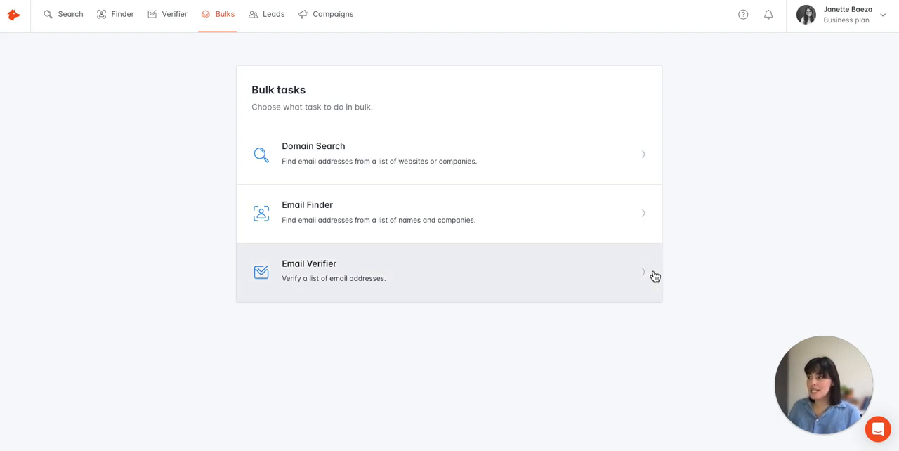
# Show the existing bulk email verification lists with their statuses and creation dates
pyautogui.click(450, 270)
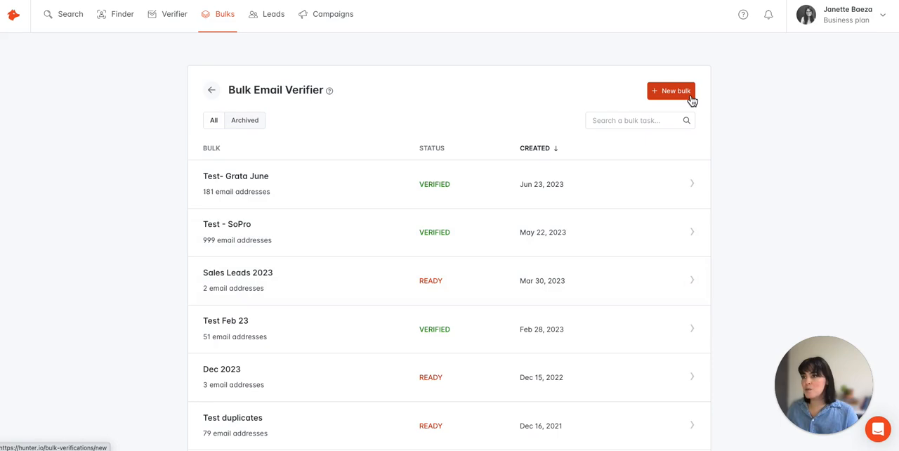
# Start a new bulk verification list named 'Bulk test- June'
pyautogui.click(672, 90)
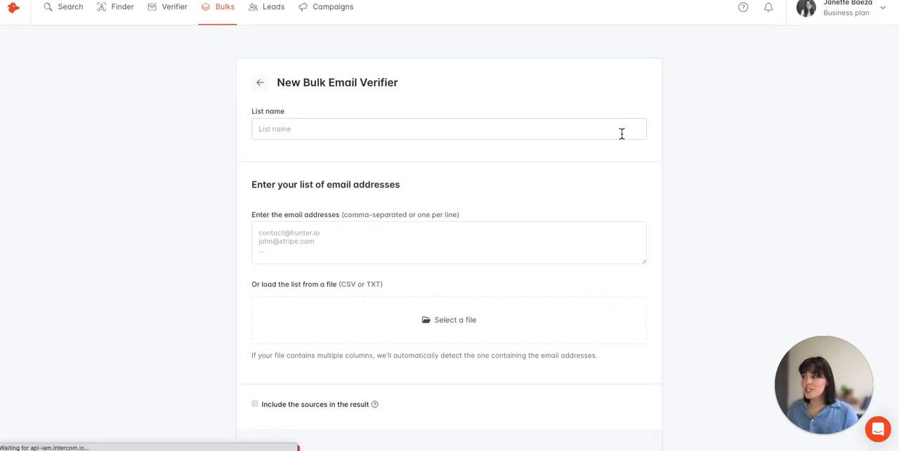
pyautogui.write('Bulk test- June')
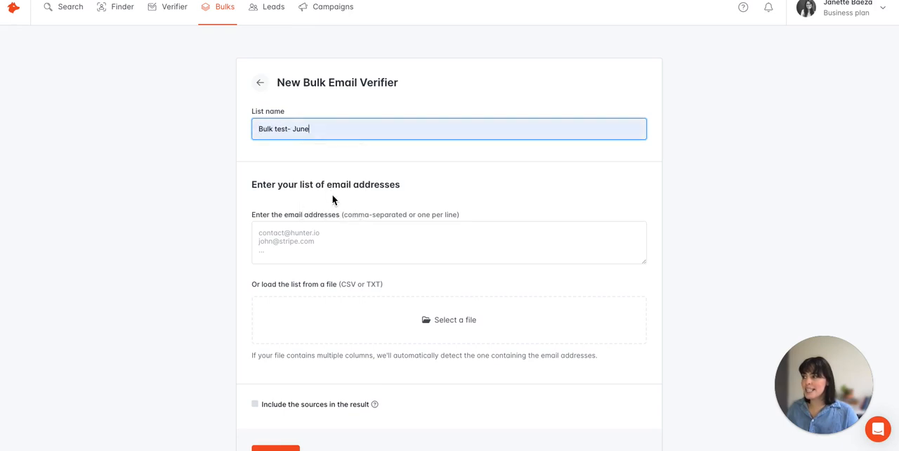
pyautogui.moveTo(406, 183)
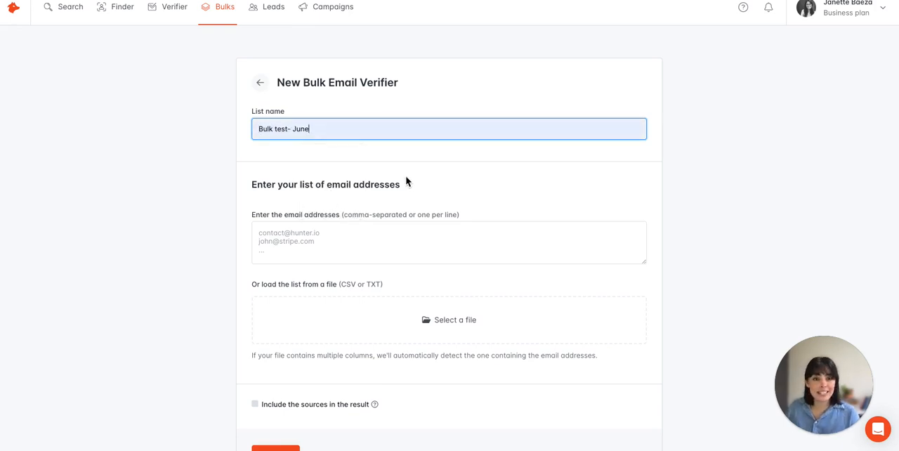
pyautogui.scroll(-3)
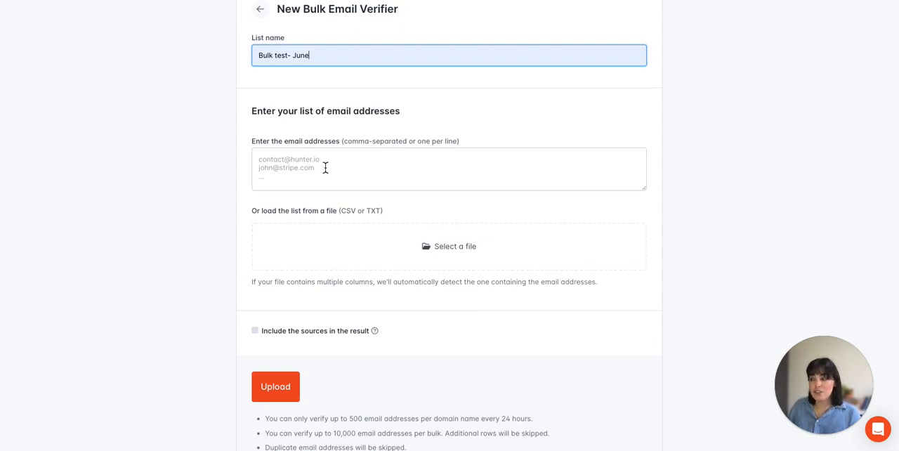
pyautogui.scroll(-3)
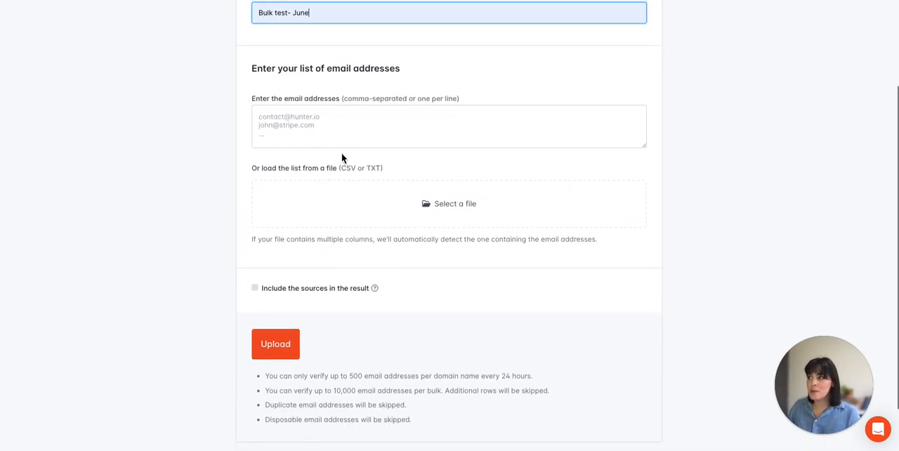
pyautogui.moveTo(569, 111)
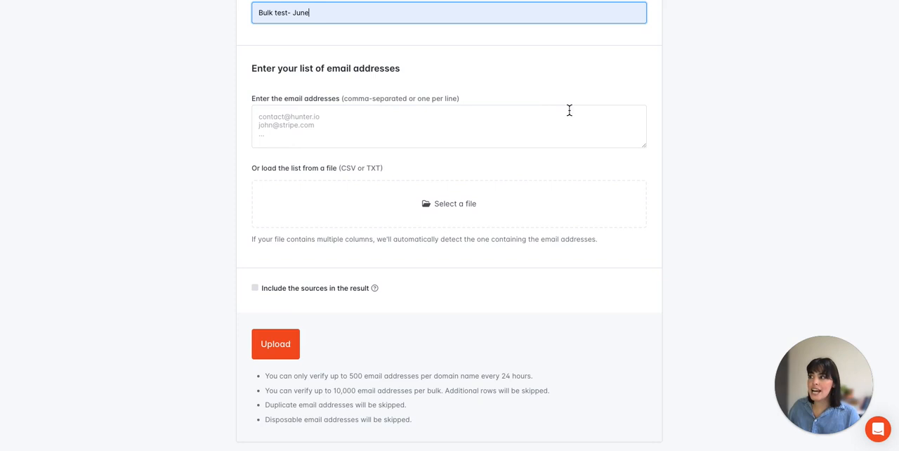
pyautogui.moveTo(491, 169)
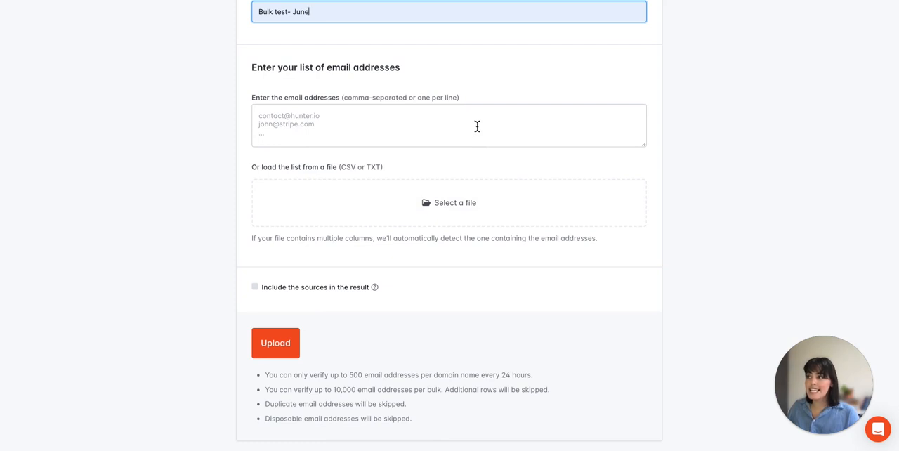
pyautogui.click(450, 125)
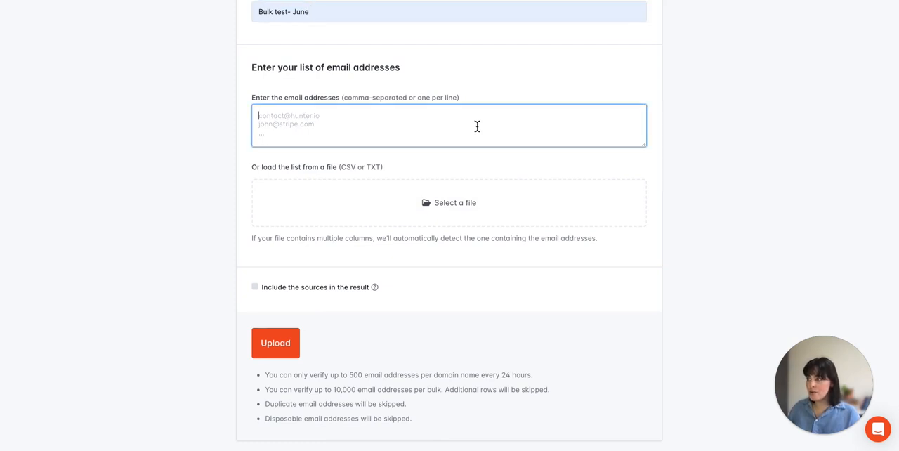
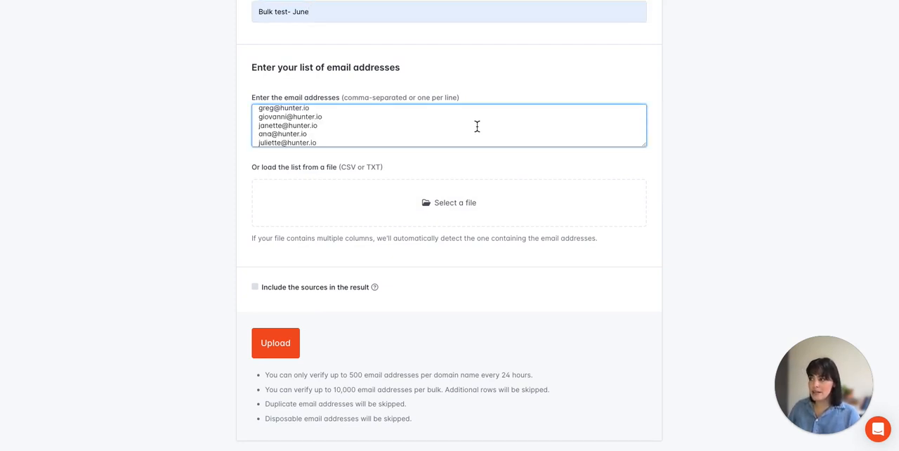
pyautogui.scroll(-3)
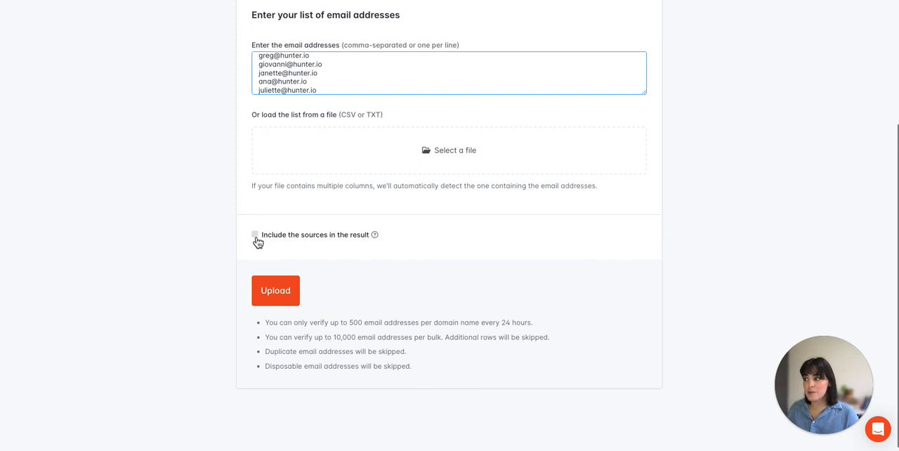
pyautogui.click(255, 234)
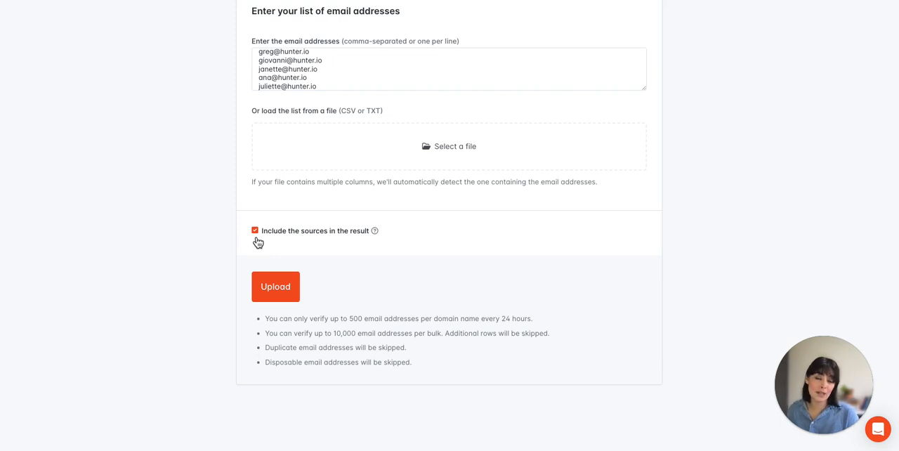
pyautogui.moveTo(293, 234)
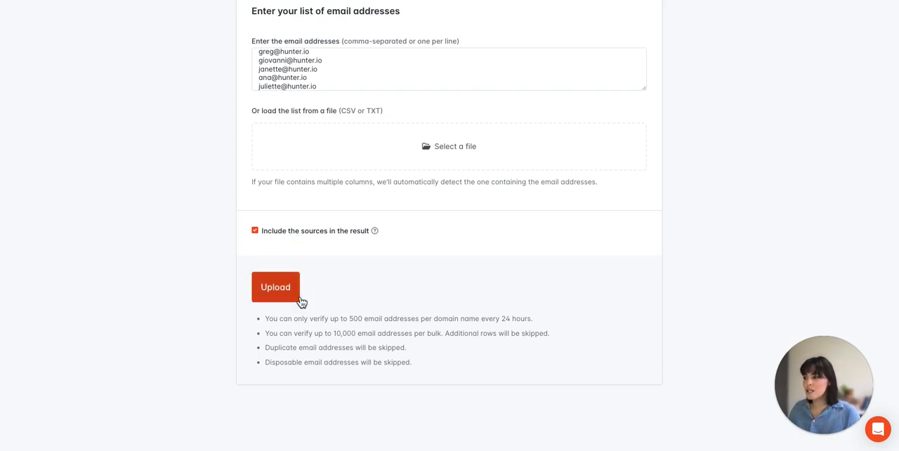
# Upload the list and launch verification of its 8 email addresses
pyautogui.click(276, 287)
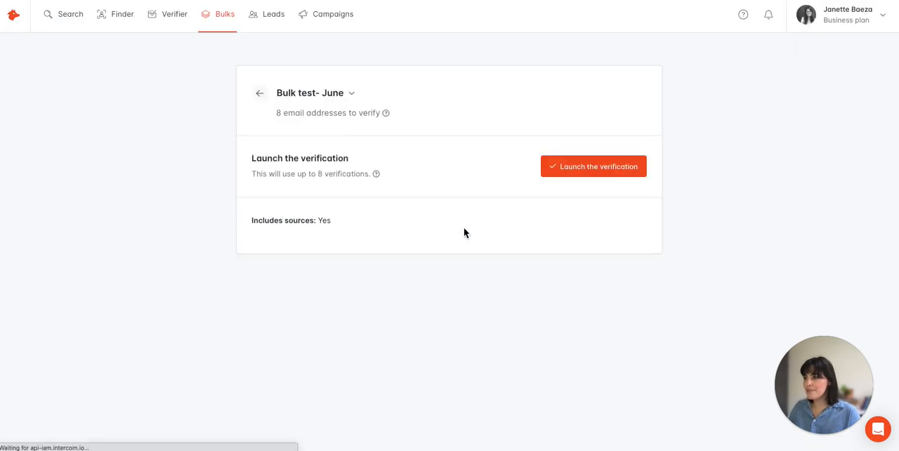
pyautogui.moveTo(470, 227)
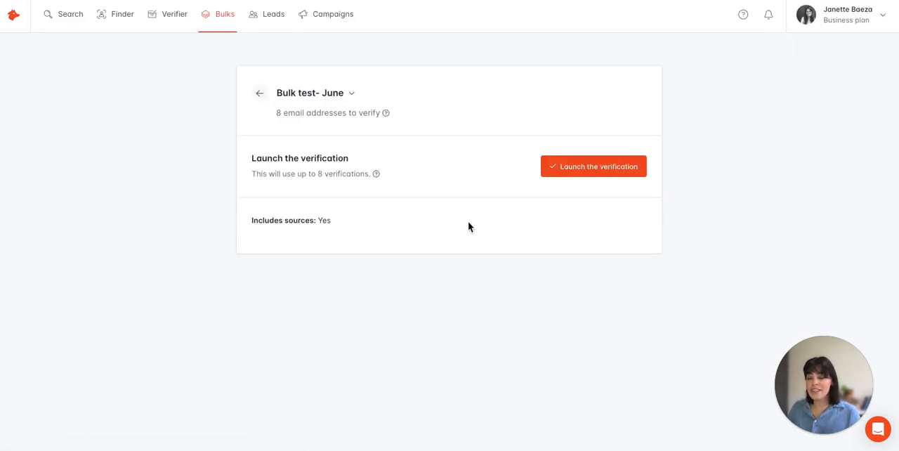
pyautogui.moveTo(276, 114)
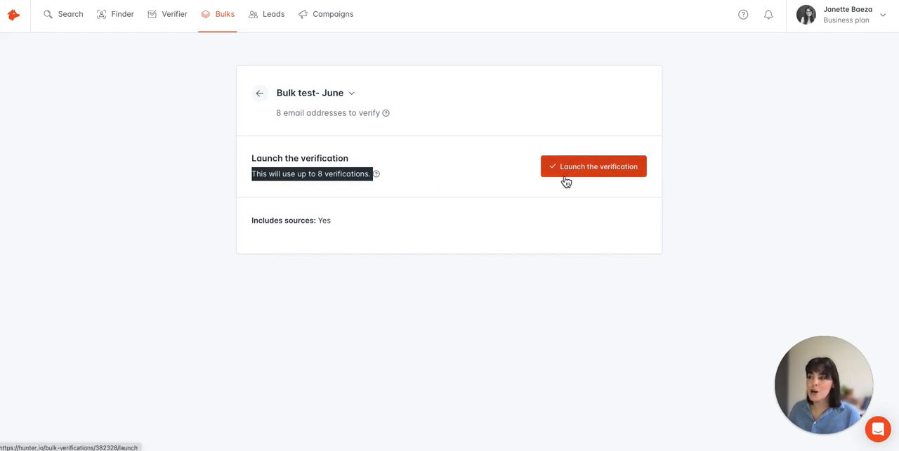
pyautogui.click(593, 166)
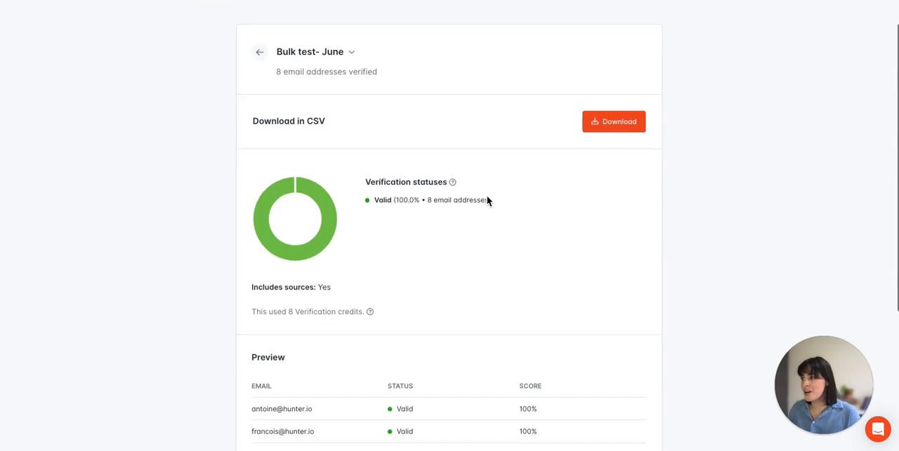
pyautogui.scroll(-3)
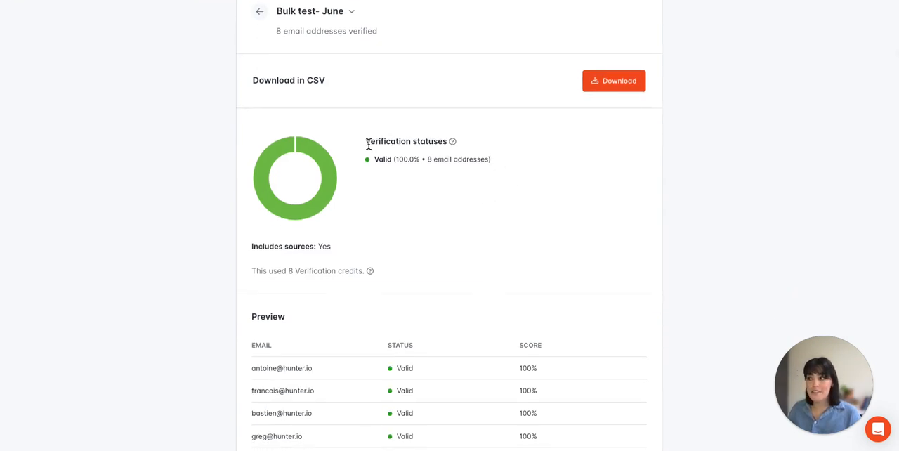
pyautogui.moveTo(377, 160)
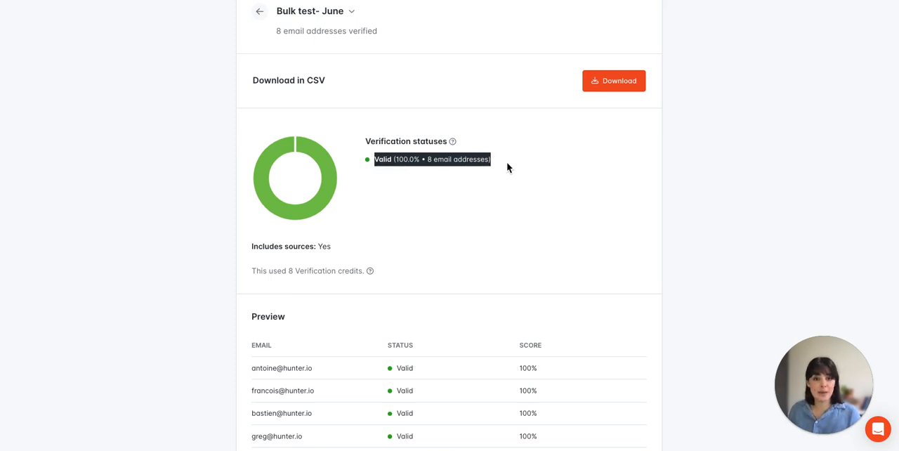
pyautogui.scroll(-3)
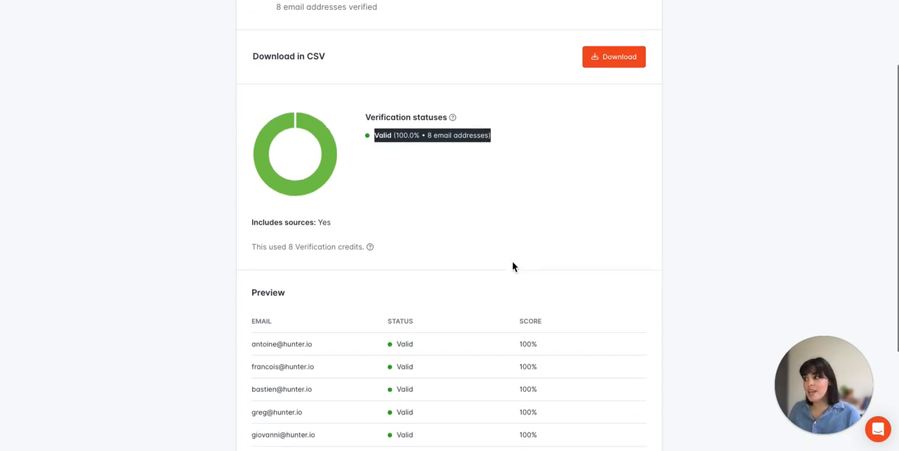
pyautogui.scroll(-3)
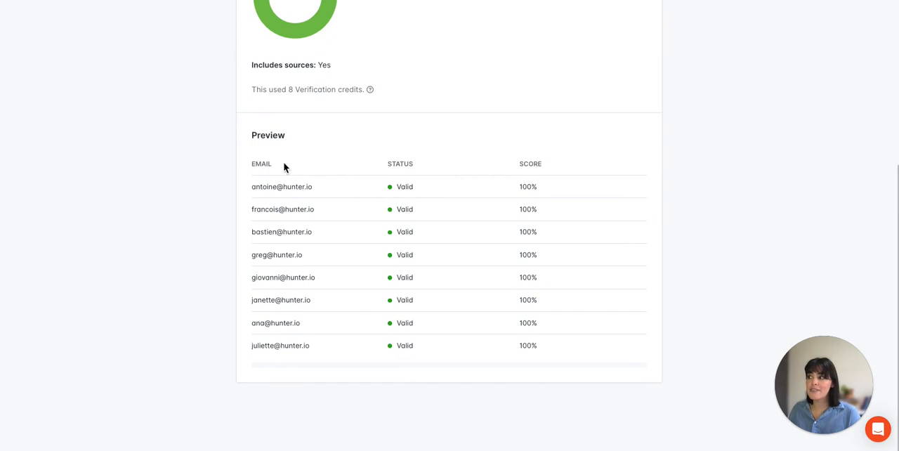
pyautogui.moveTo(392, 175)
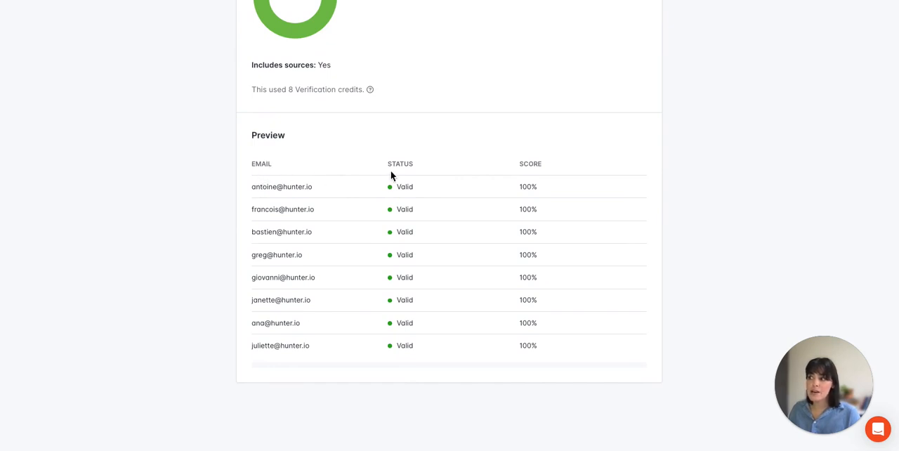
pyautogui.moveTo(532, 175)
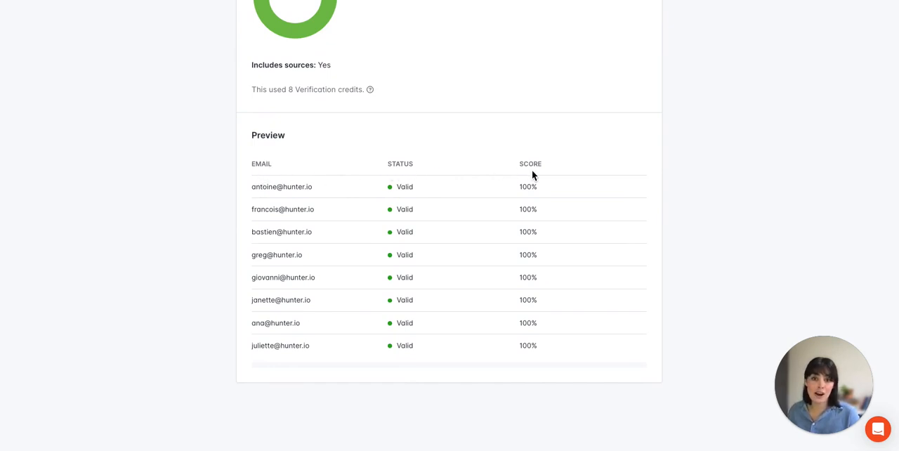
pyautogui.scroll(3)
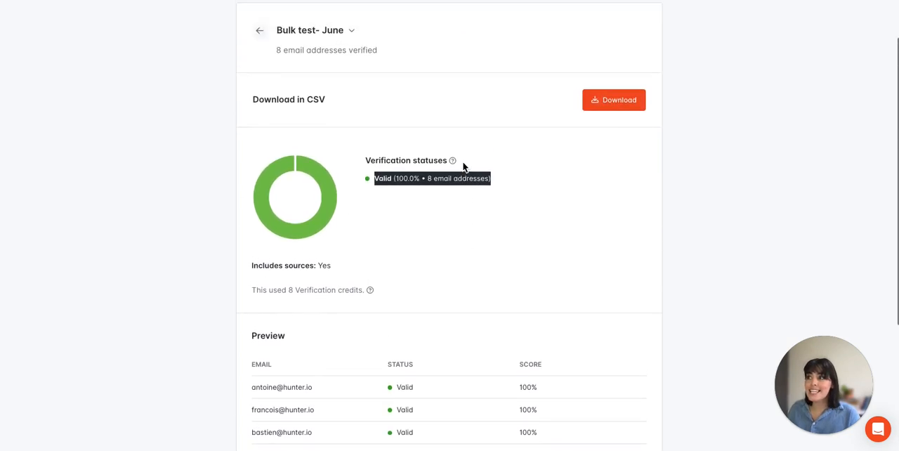
pyautogui.scroll(3)
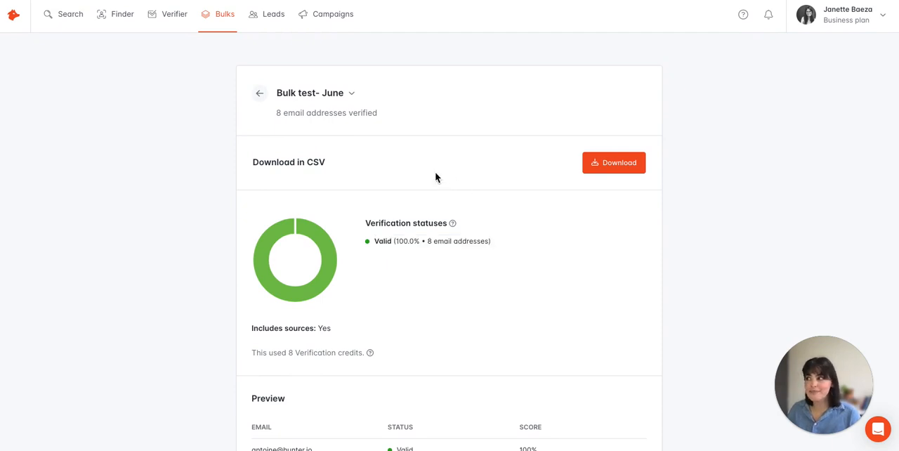
# Show the Test- Grata June results: 181 addresses, 53 valid, 115 accept all, 10 invalid, 3 unknown
pyautogui.click(258, 93)
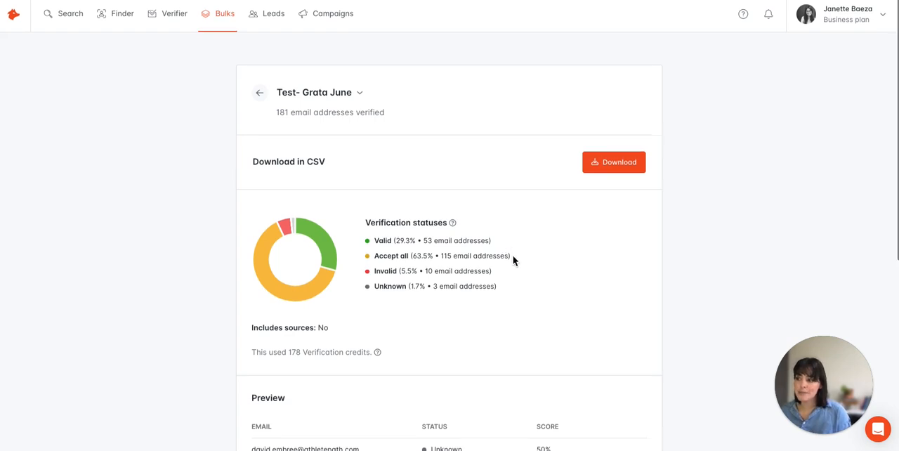
pyautogui.moveTo(510, 289)
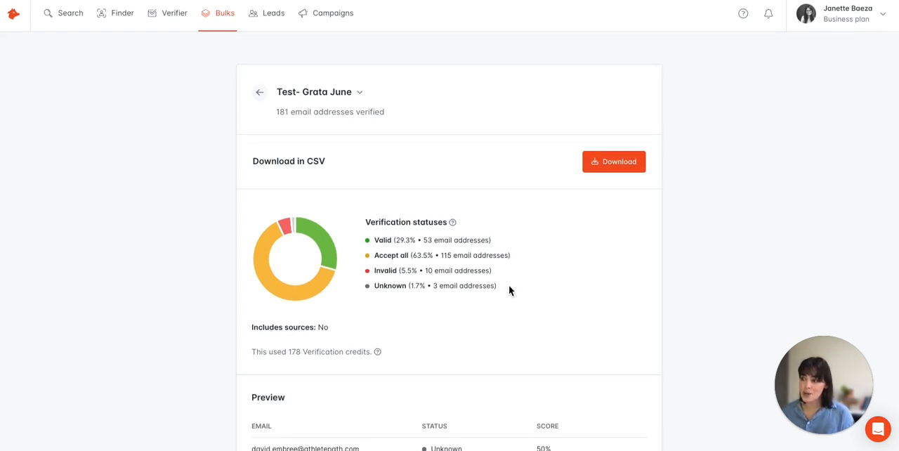
pyautogui.doubleClick(404, 239)
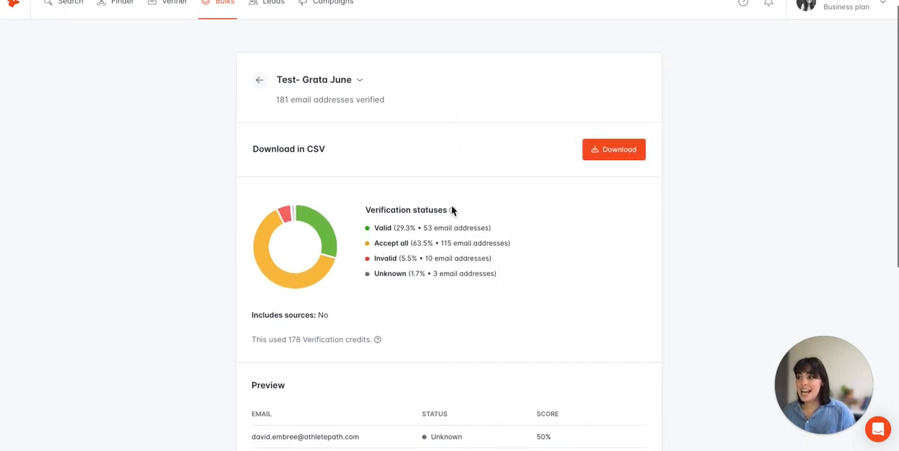
pyautogui.scroll(3)
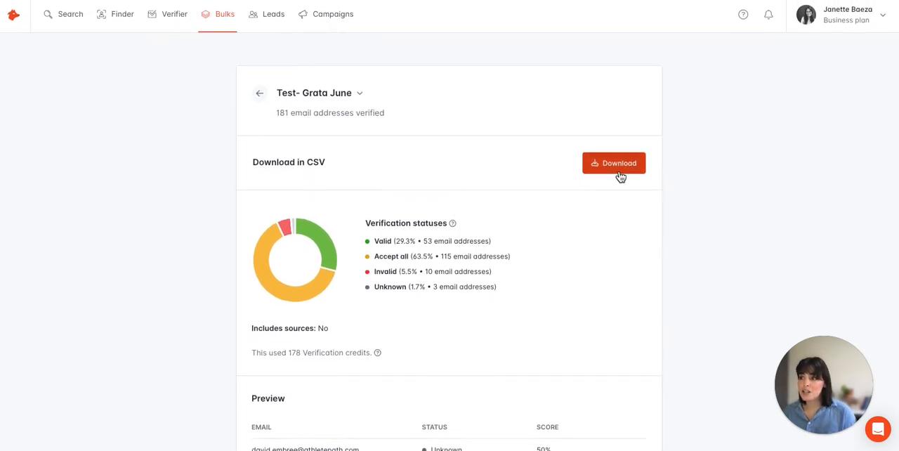
pyautogui.click(613, 163)
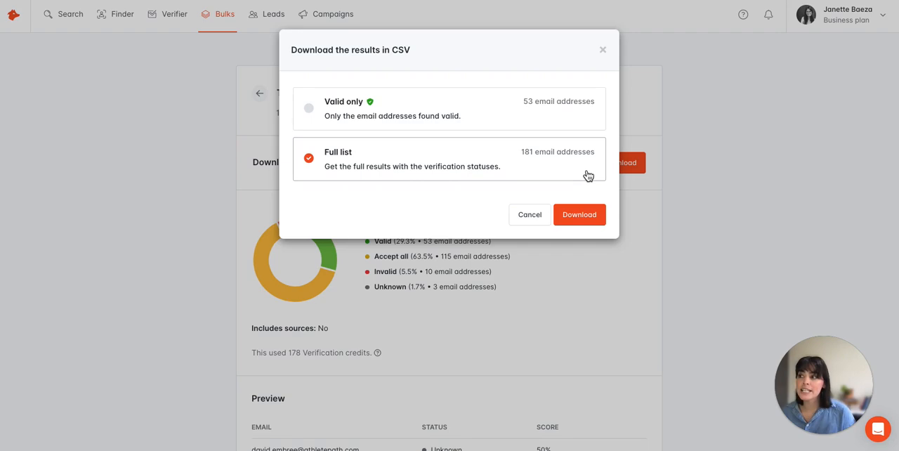
pyautogui.moveTo(593, 176)
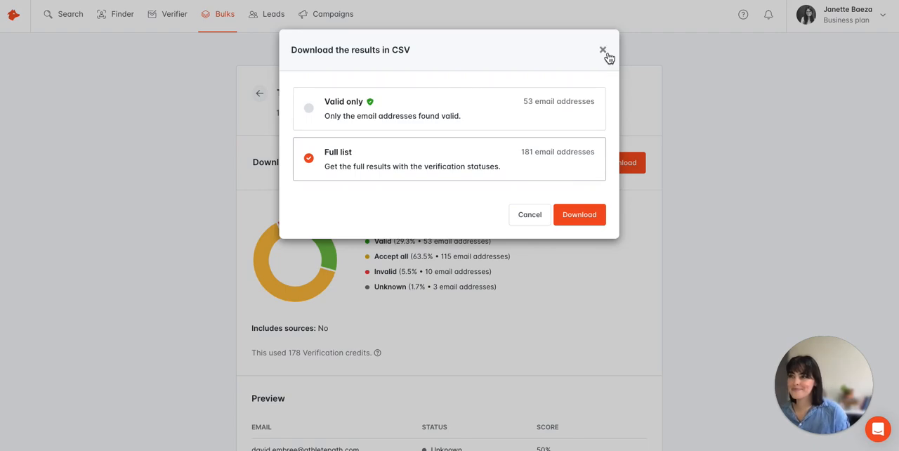
pyautogui.click(603, 50)
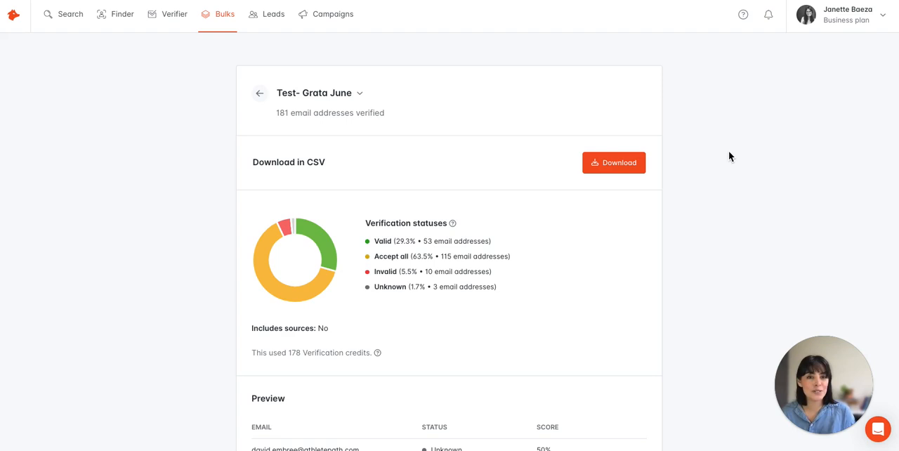
pyautogui.moveTo(713, 110)
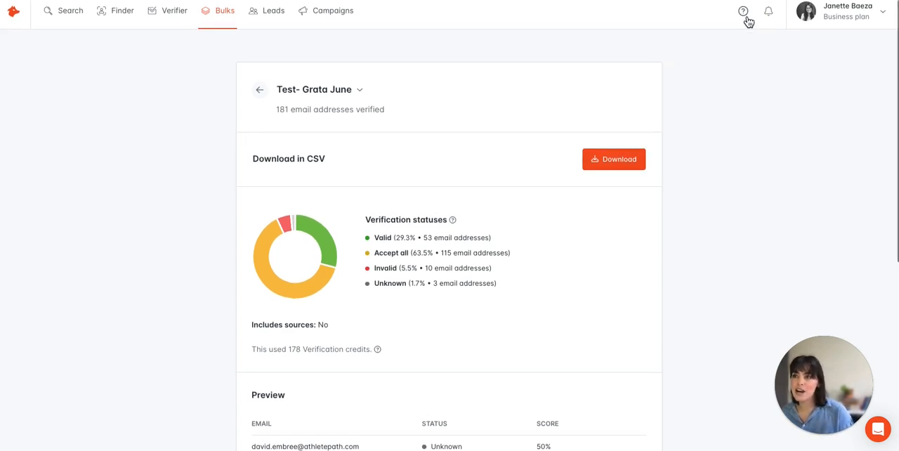
# Show Hunter's help centre with tutorials, video guides and FAQs
pyautogui.click(743, 11)
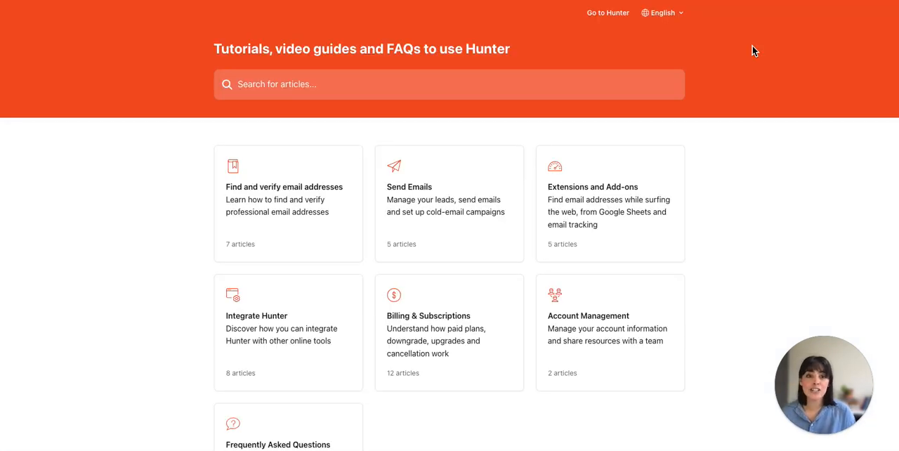